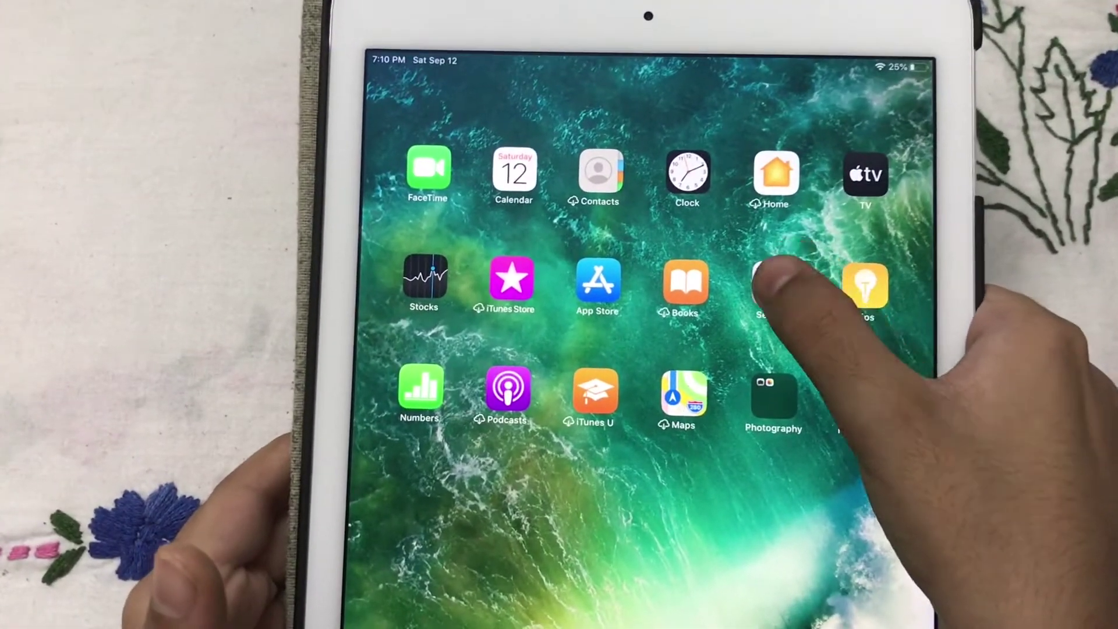
# Step: Launch Settings from the Home Screen, landing on the General section
pyautogui.click(774, 284)
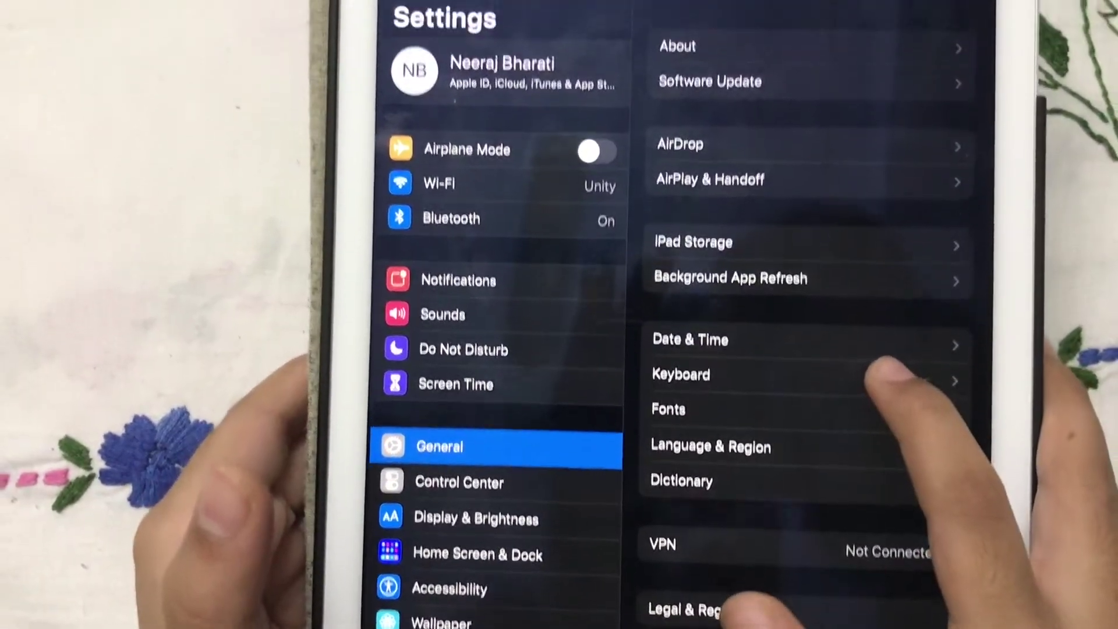
# Step: Go into the Keyboard page under General
pyautogui.click(680, 374)
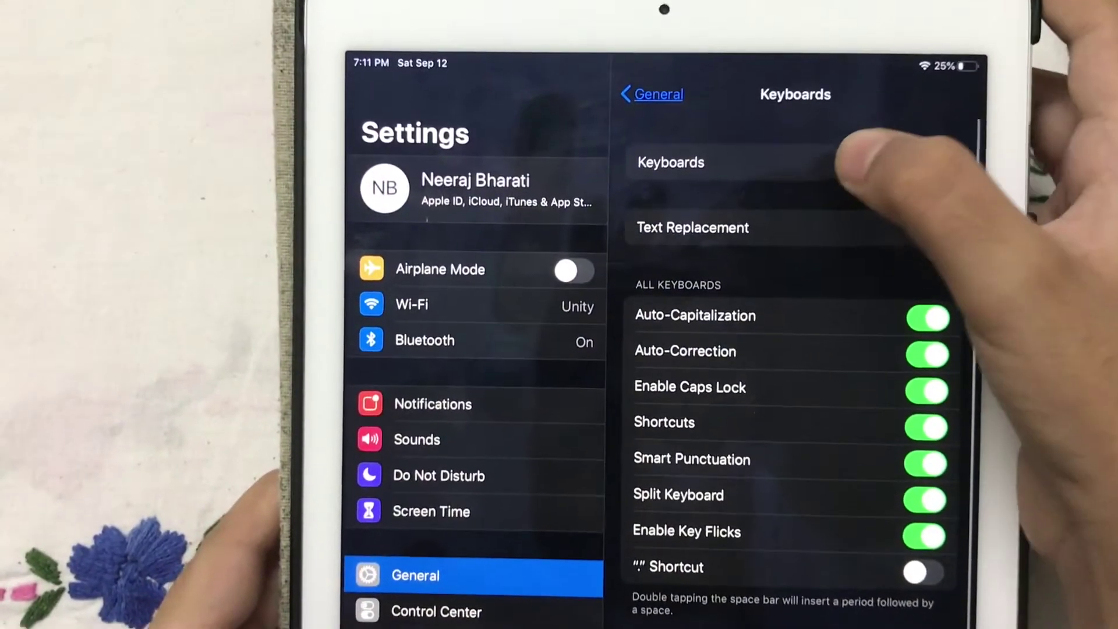
# Step: Add the Hindi (A→अ transliteration) keyboard to the installed keyboards list
pyautogui.click(671, 162)
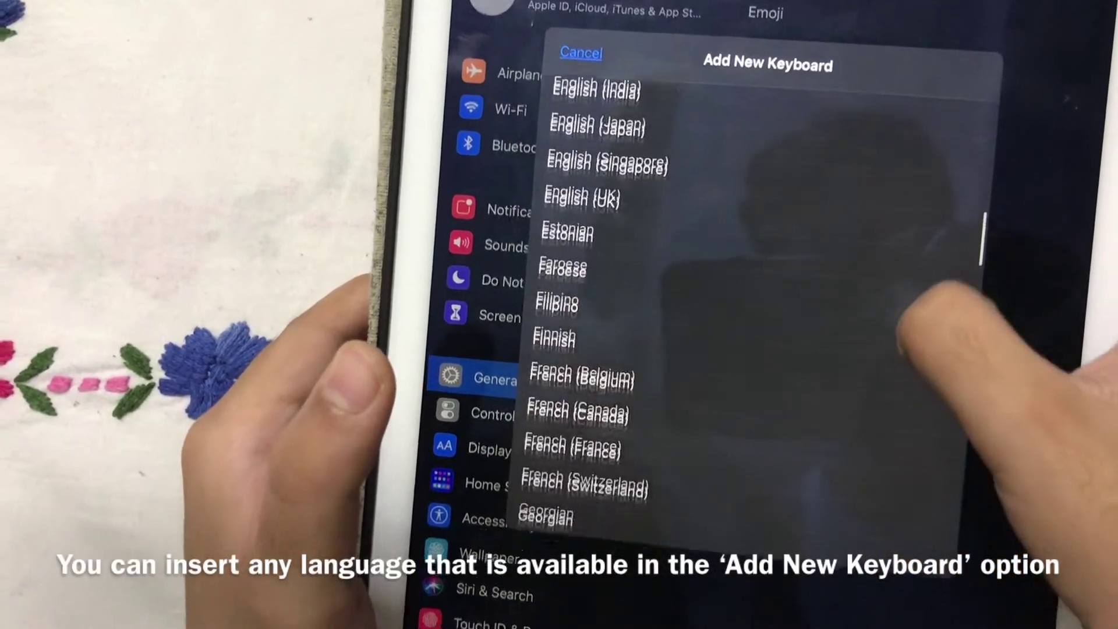
pyautogui.scroll(-3)
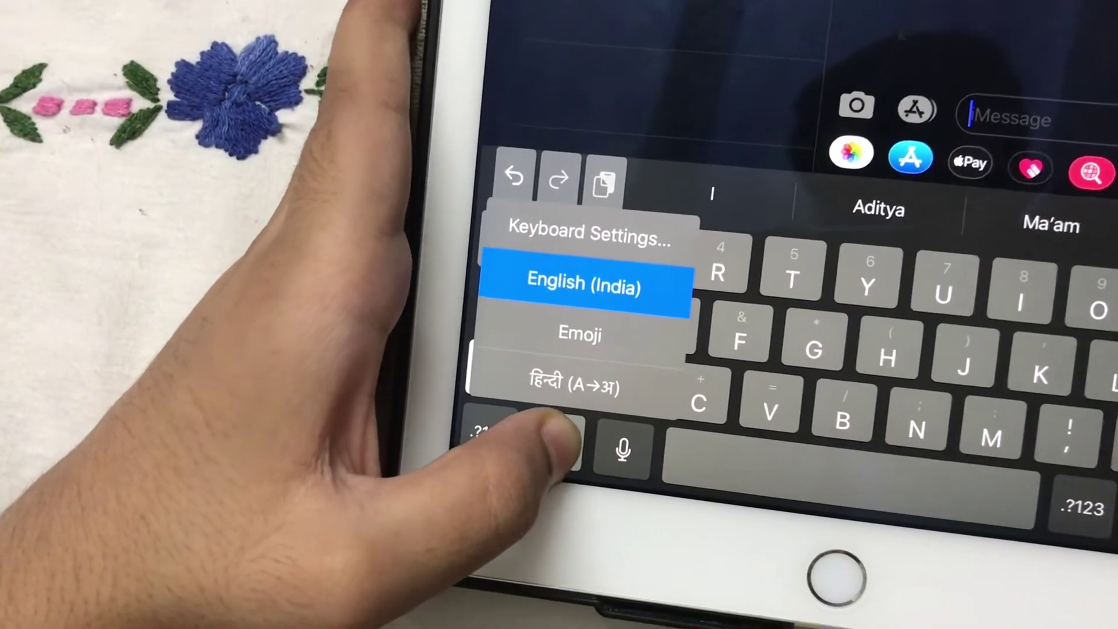
# Step: Switch to the हिन्दी (A→अ) keyboard and enter 'c' to get Devanagari suggestions
pyautogui.click(586, 287)
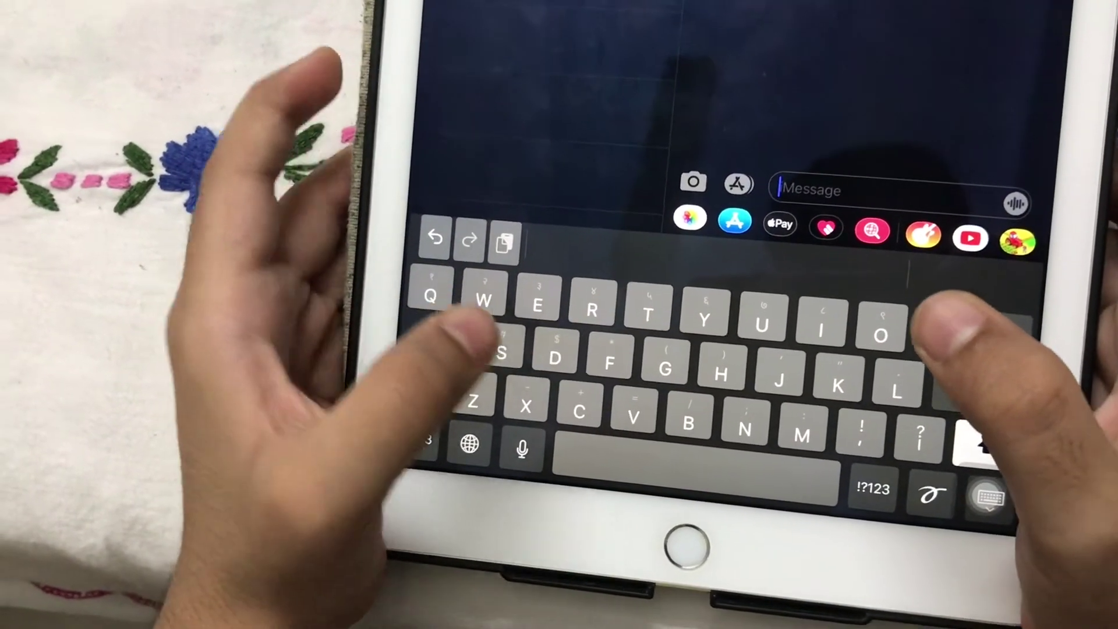
pyautogui.write('c')
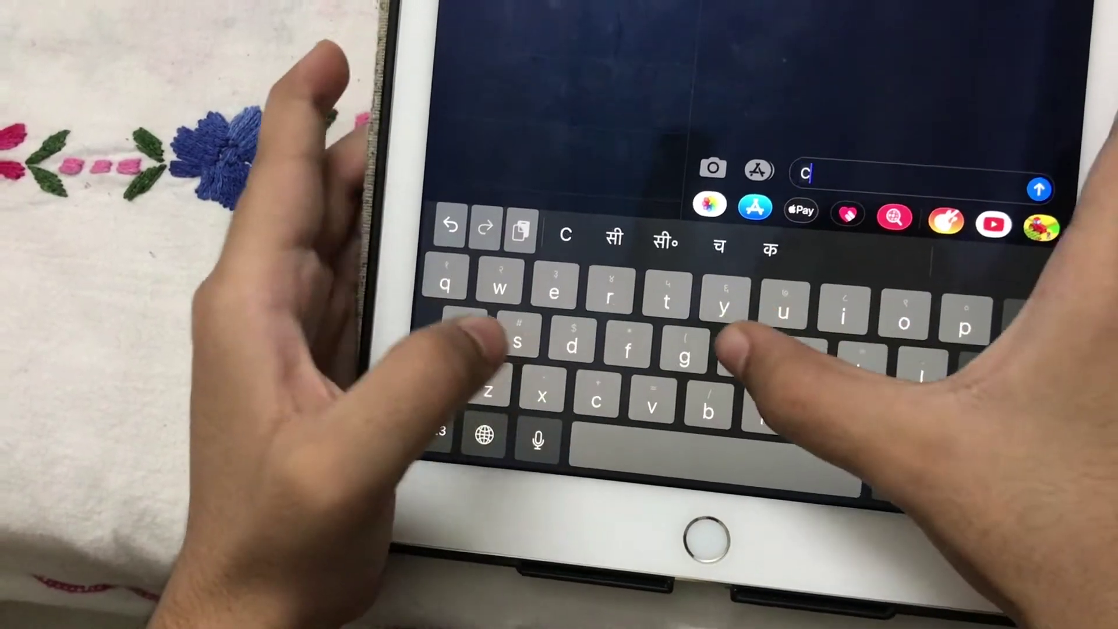